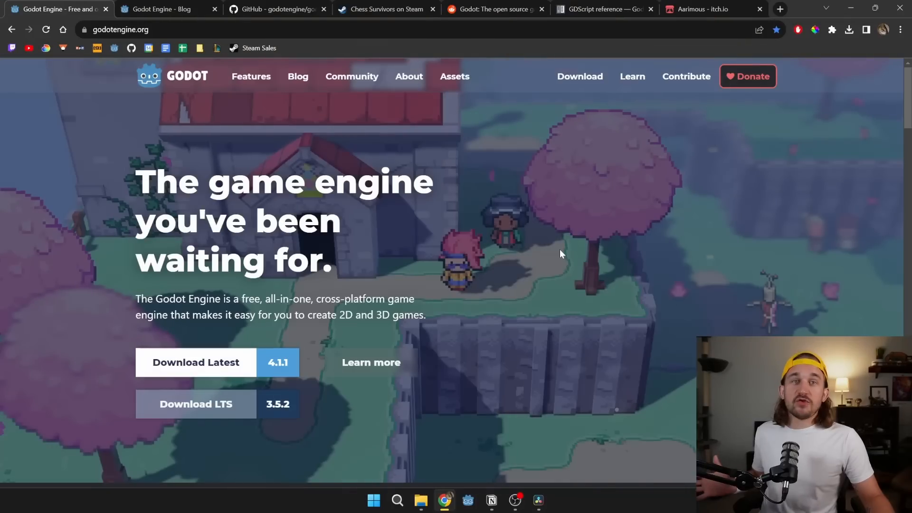
mouse_move(631, 89)
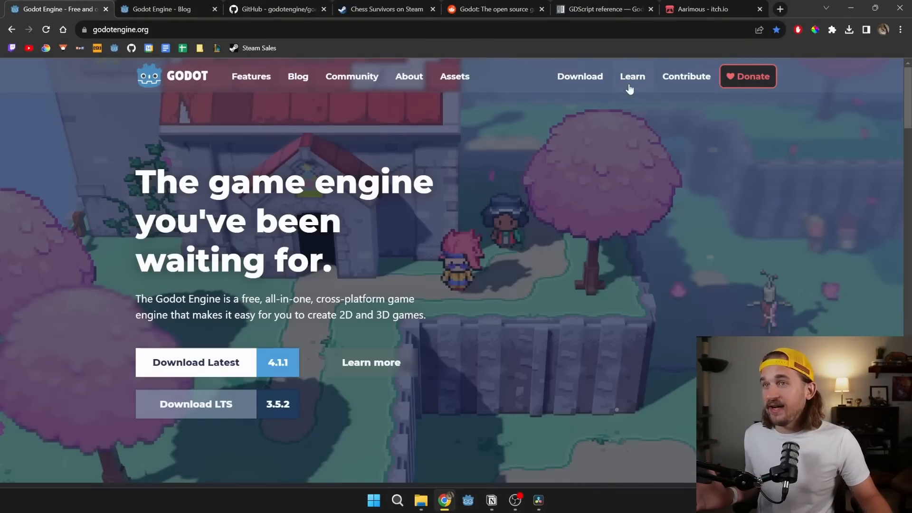
- Download Godot 4.1.1 for Windows and confirm the .exe finished in Chrome's downloads panel
click(196, 363)
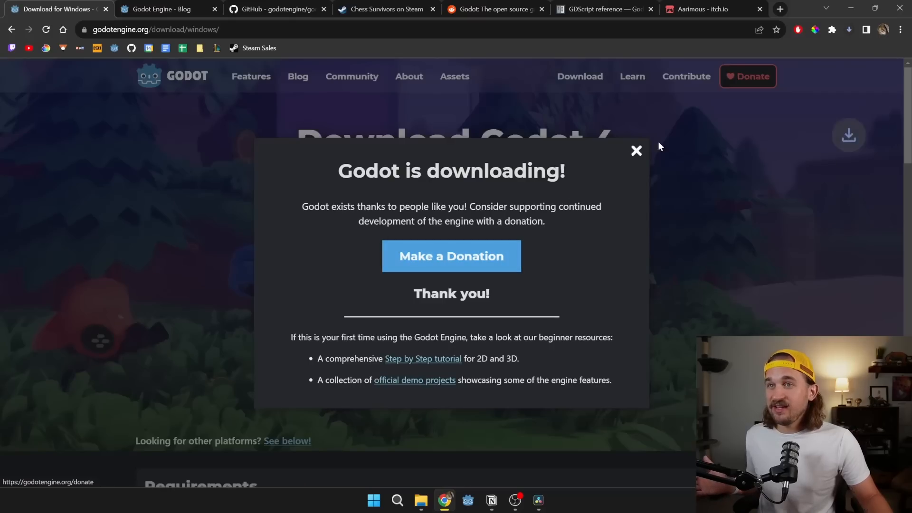
click(847, 29)
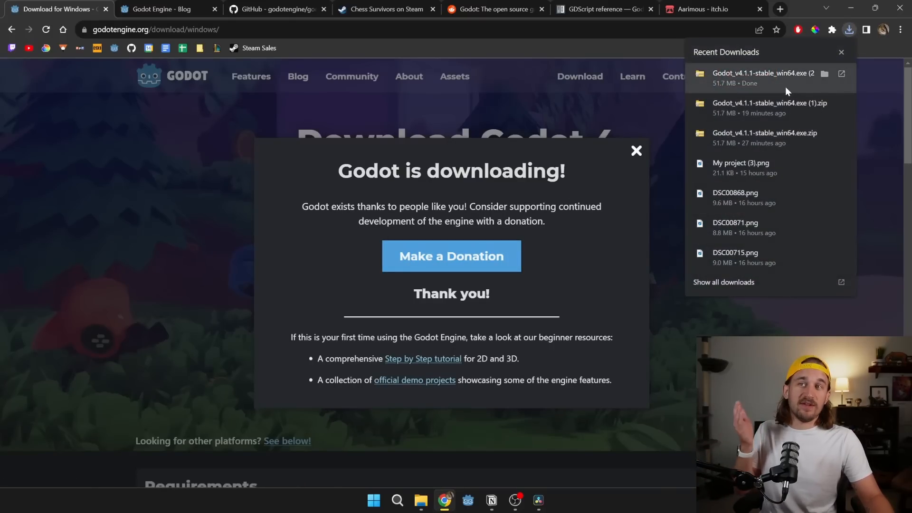
click(637, 150)
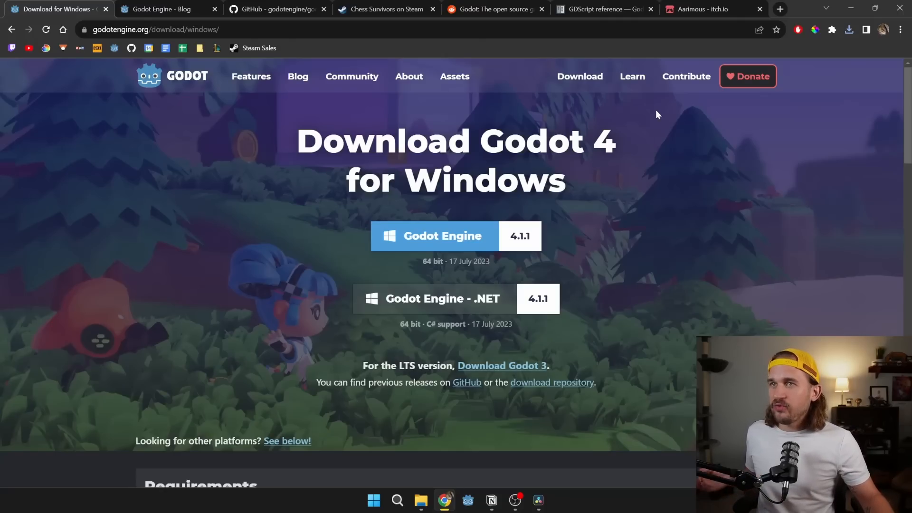
mouse_move(653, 114)
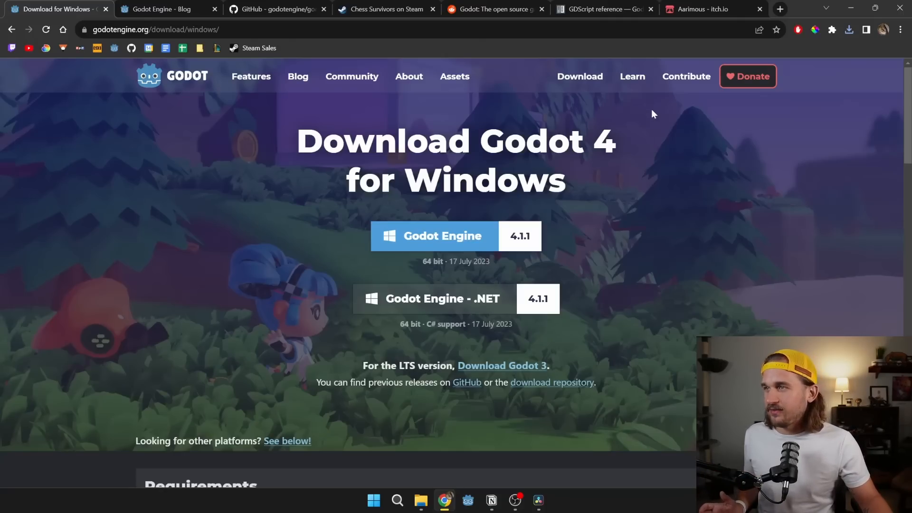
mouse_move(380, 218)
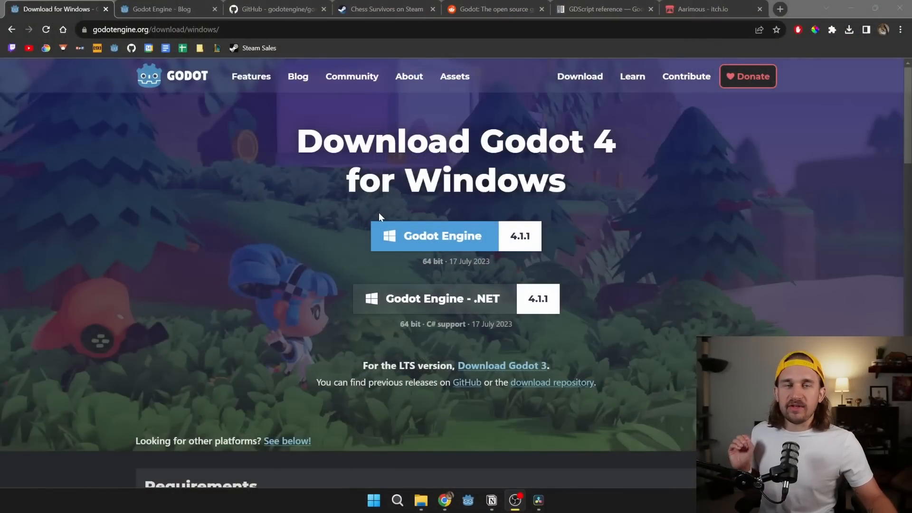
- Bring up the Godot repository's open issues on GitHub and scroll through the list
click(273, 9)
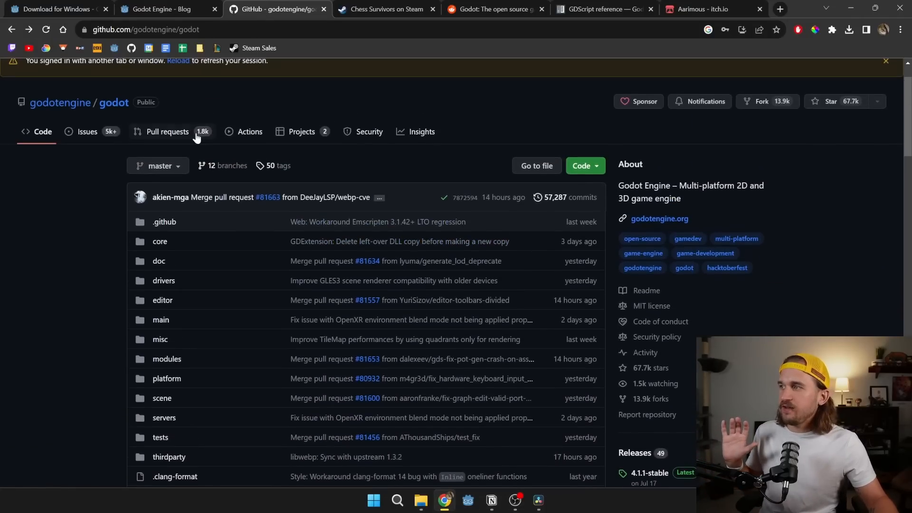
click(88, 131)
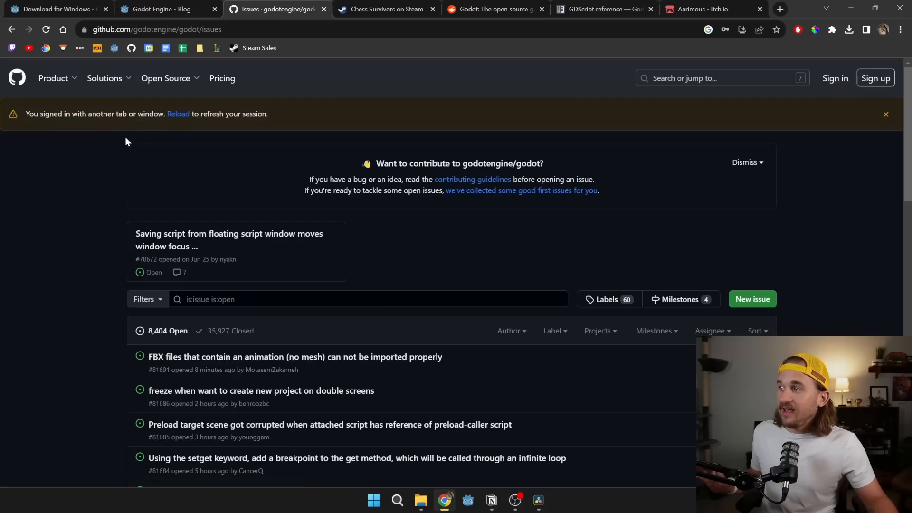
scroll(down, 3)
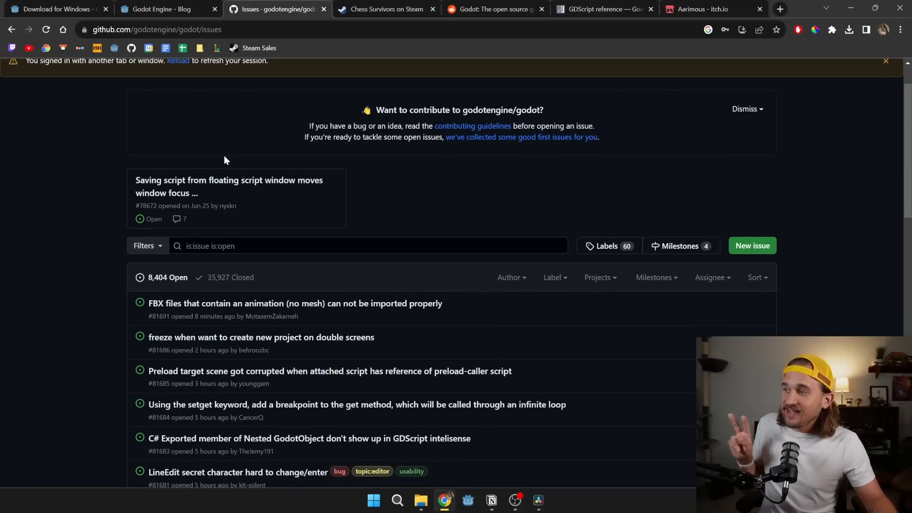
scroll(down, 3)
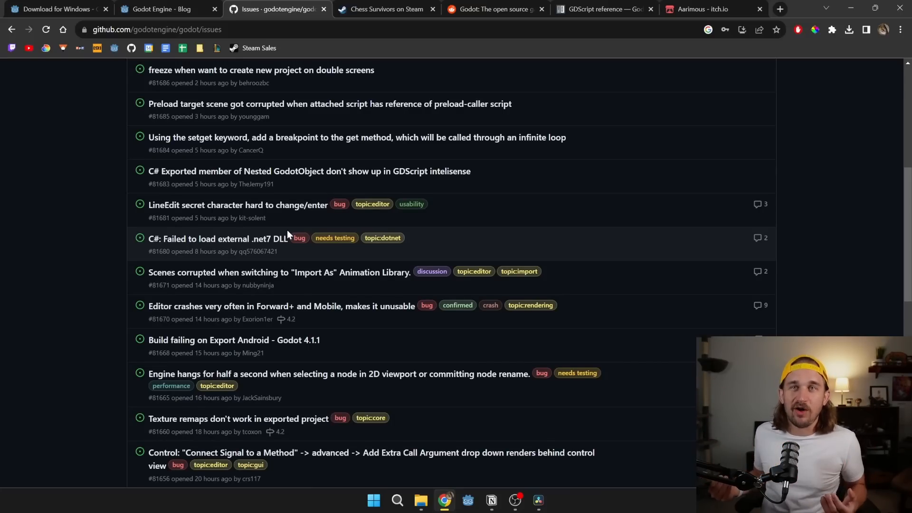
scroll(down, 3)
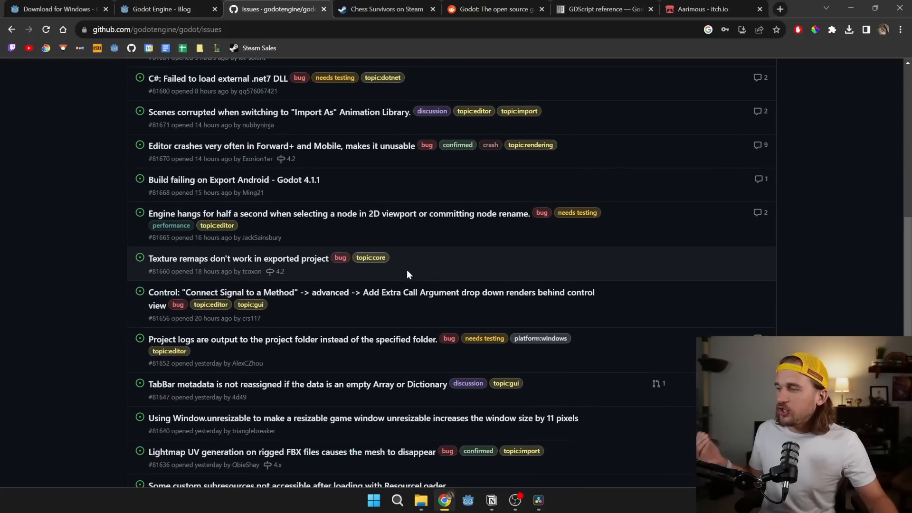
scroll(down, 3)
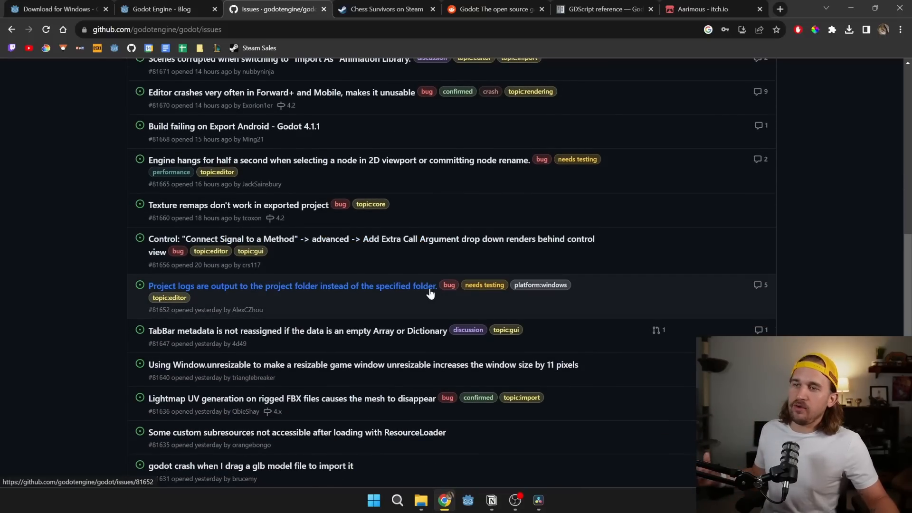
scroll(down, 3)
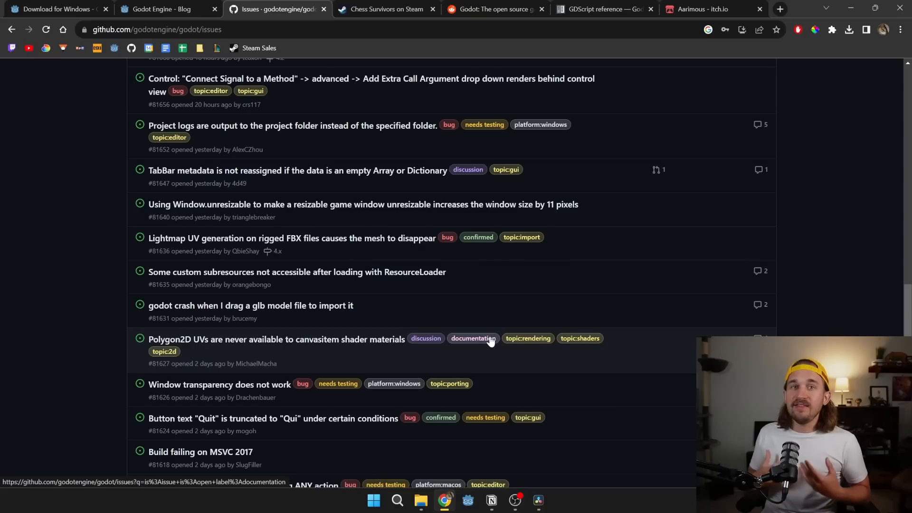
mouse_move(523, 275)
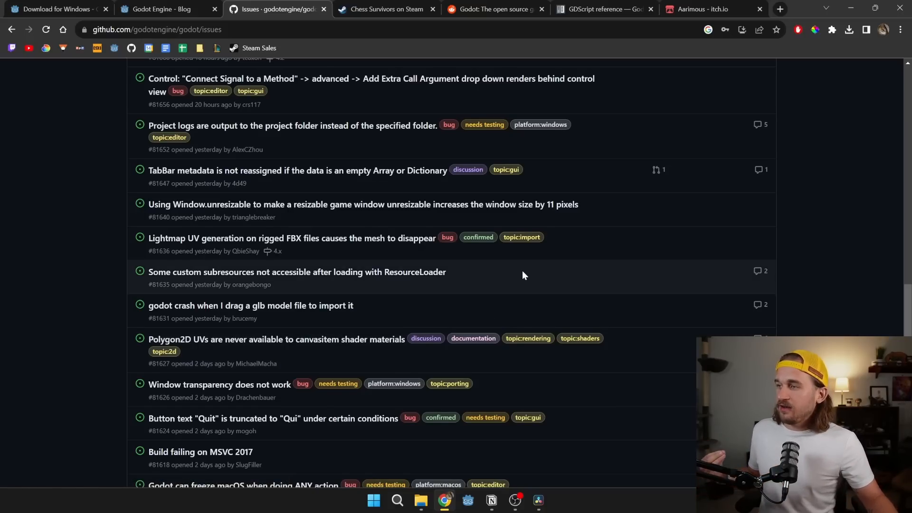
scroll(down, 3)
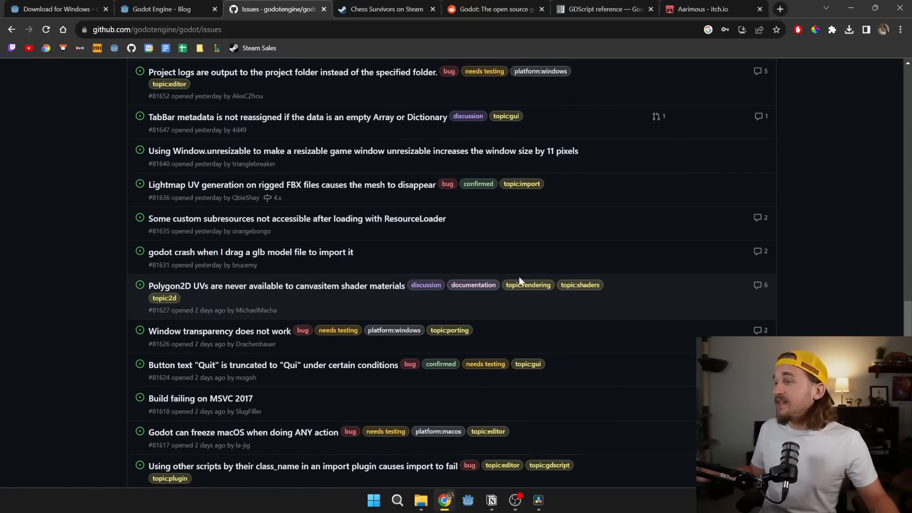
scroll(down, 3)
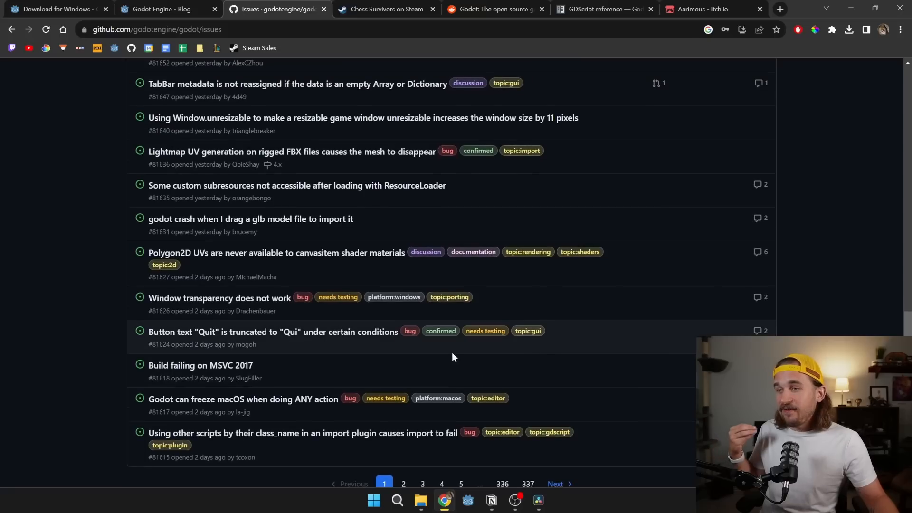
scroll(up, 3)
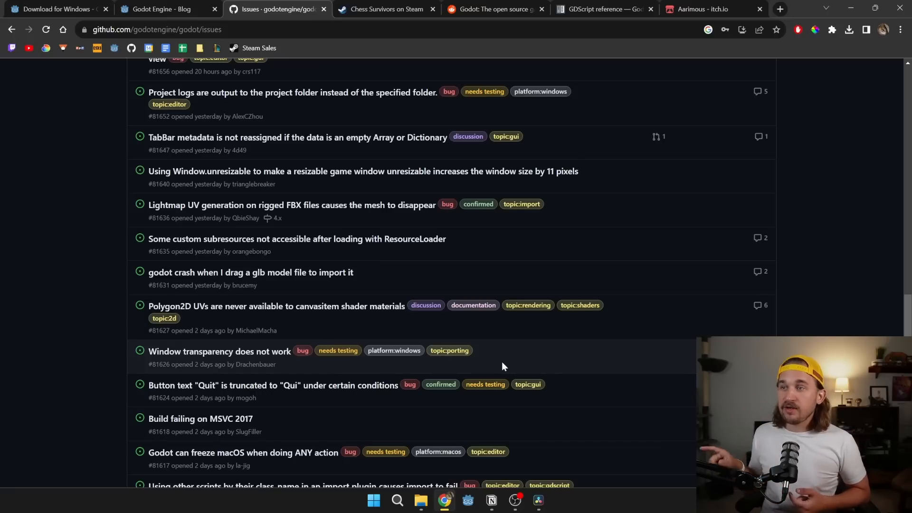
scroll(up, 3)
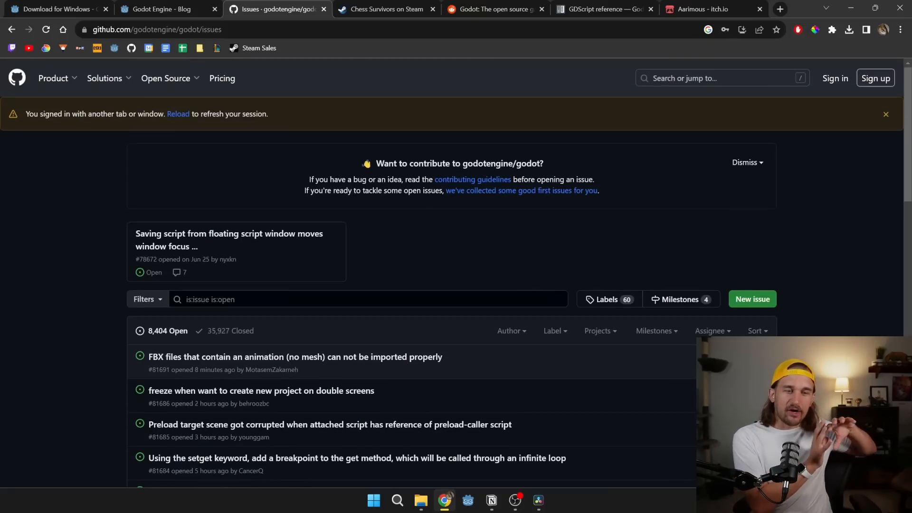
- Switch to the 'Introducing the new Godot Development Fund' article on the Godot blog
click(275, 8)
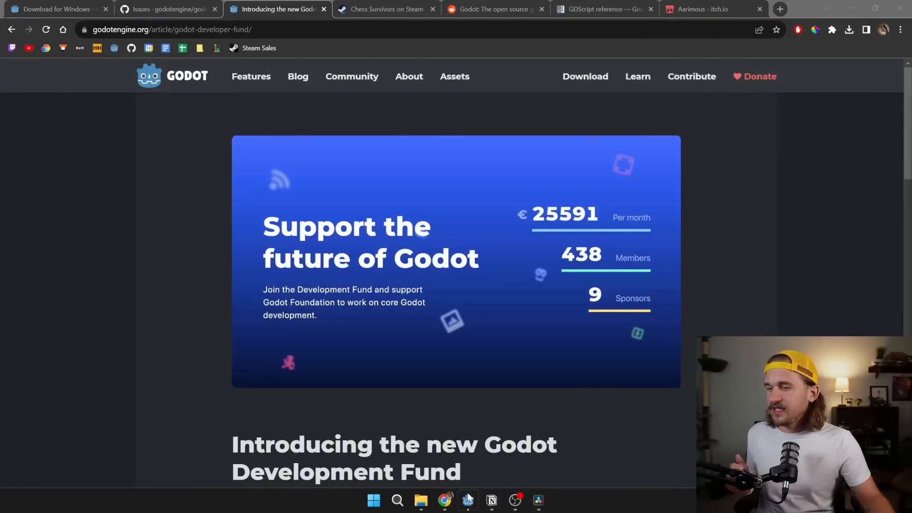
- Launch Godot, open Chess Survivors from the Project Manager and switch to the Script workspace
click(467, 499)
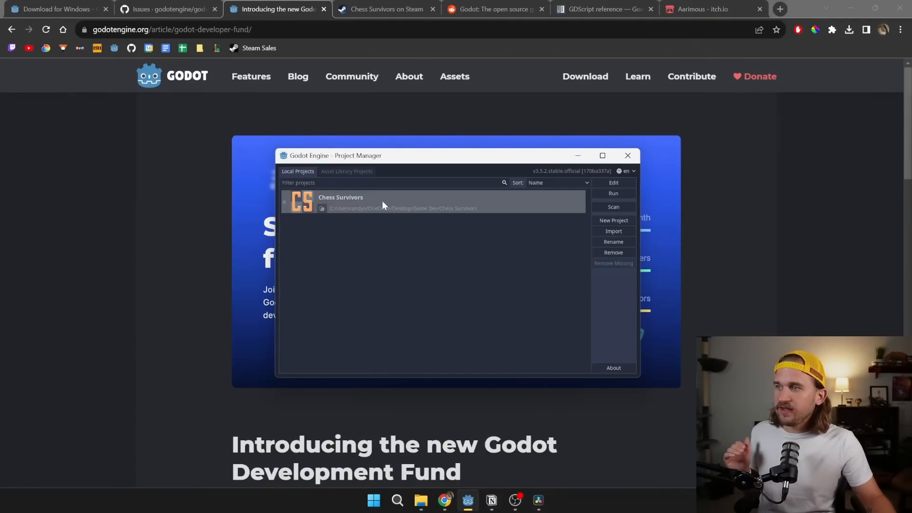
double_click(340, 202)
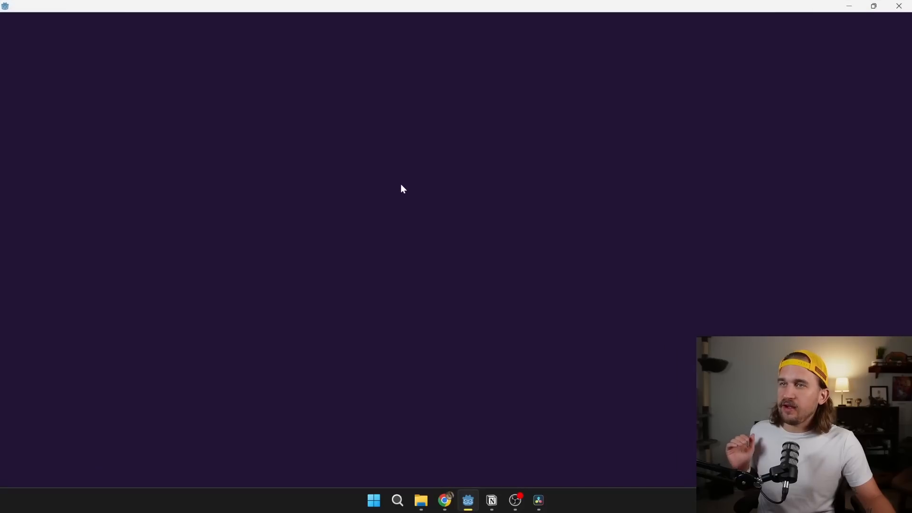
click(468, 500)
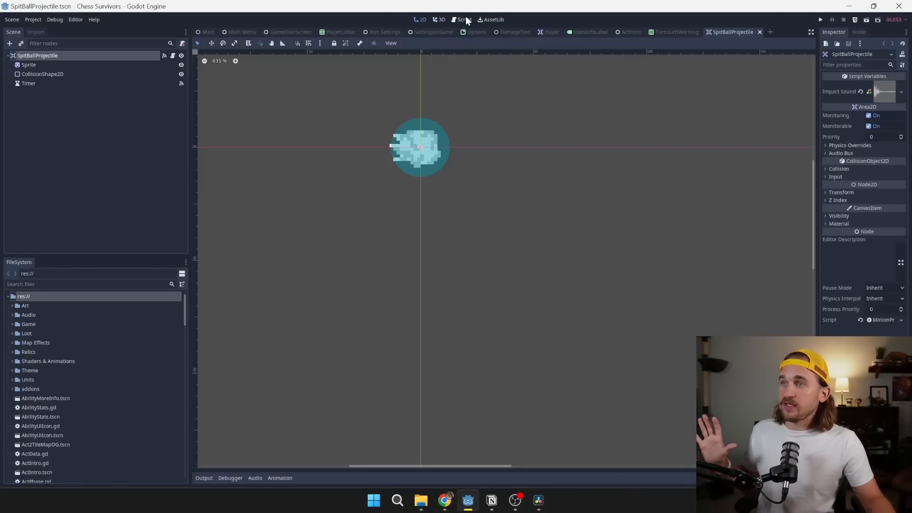
click(460, 19)
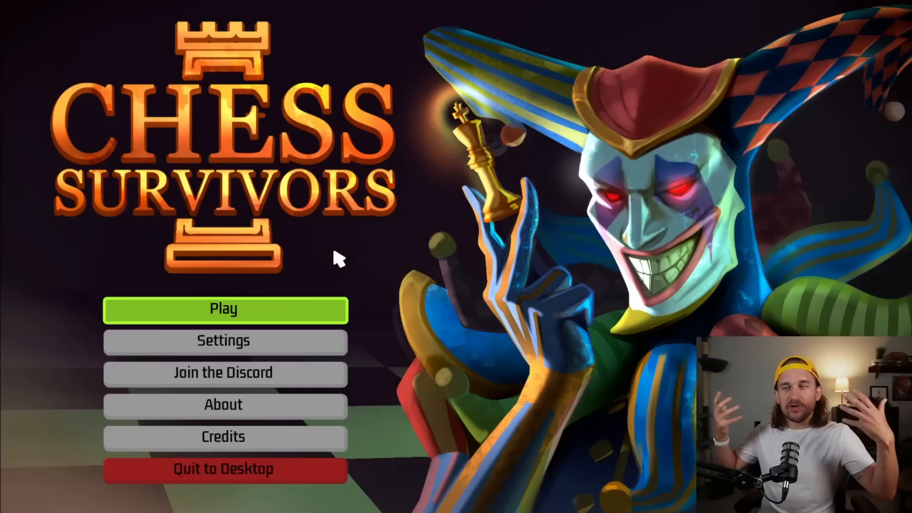
mouse_move(275, 480)
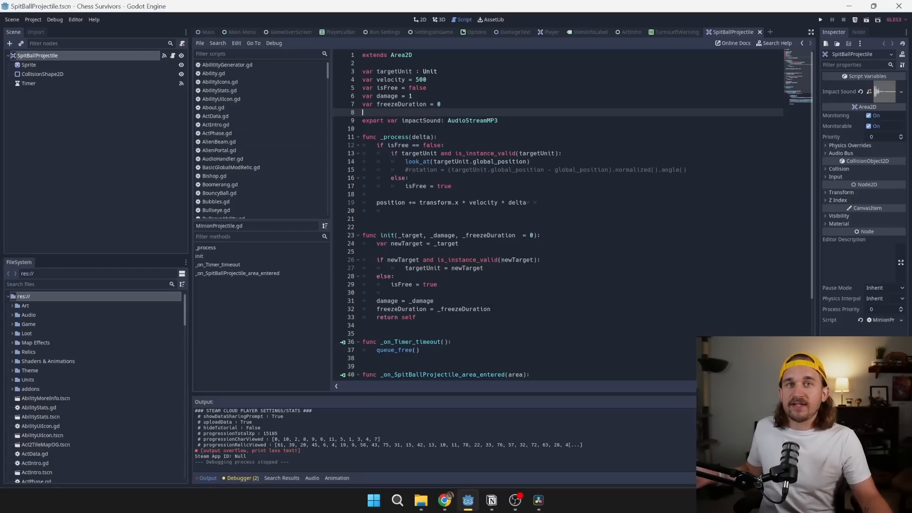
- Scroll through the functions of SpitBallProjectile.gd in the Script editor
scroll(down, 3)
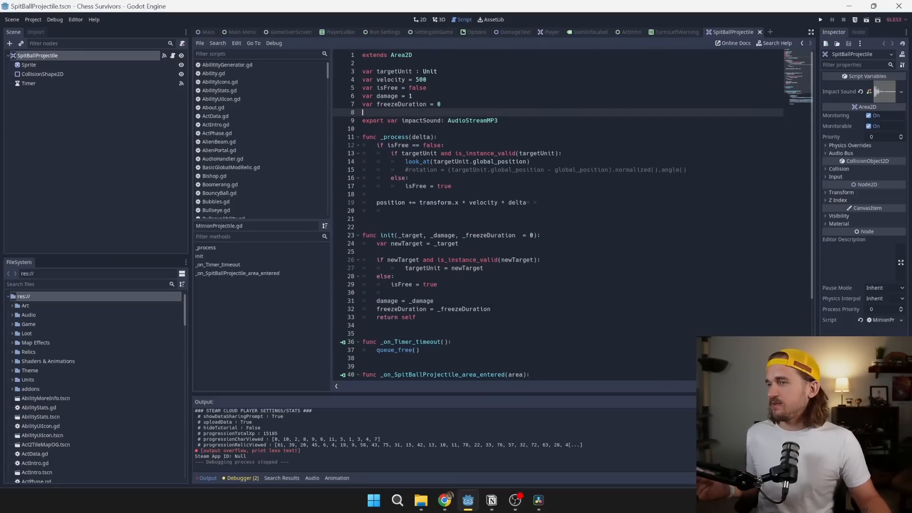
scroll(down, 3)
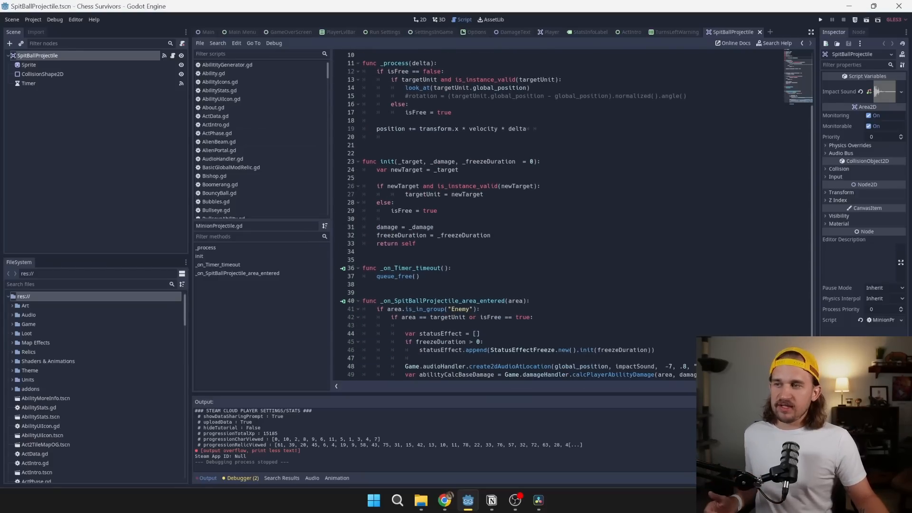
scroll(down, 3)
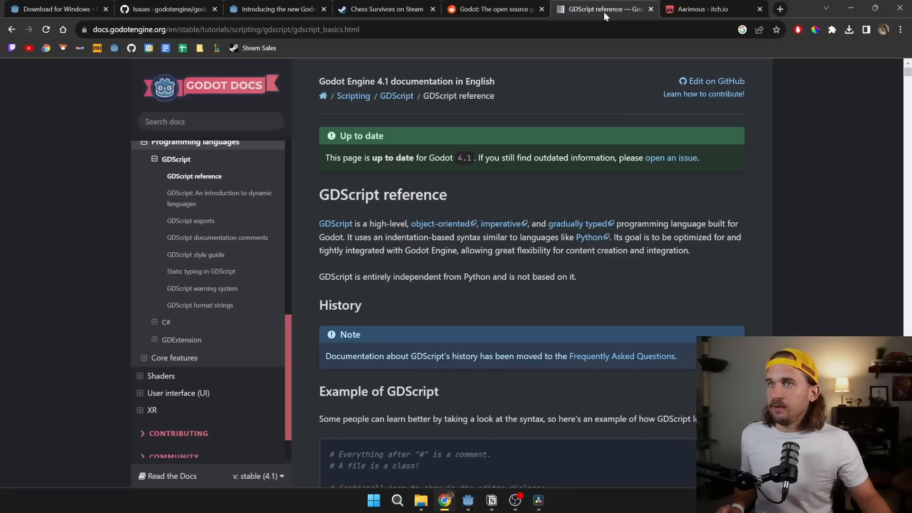
- Scroll the GDScript reference to the Keywords table, then switch to the r/godot Reddit tab
scroll(down, 3)
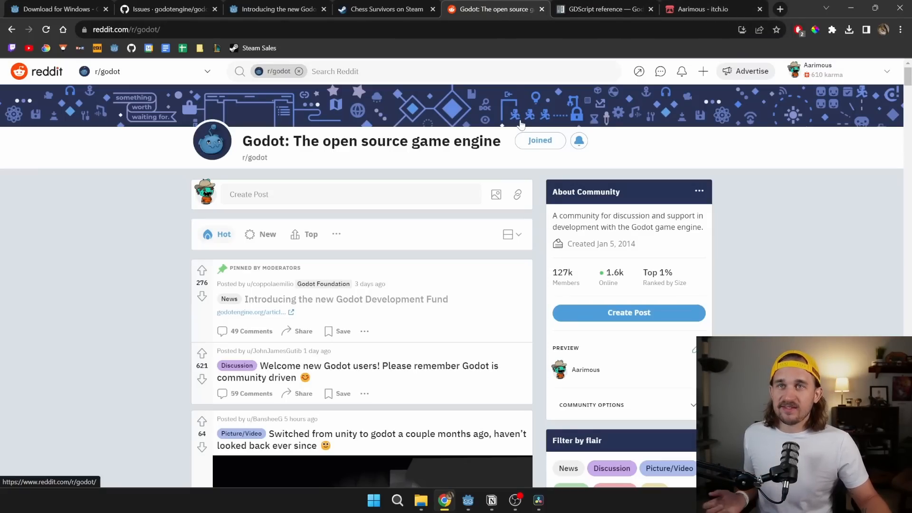
click(605, 9)
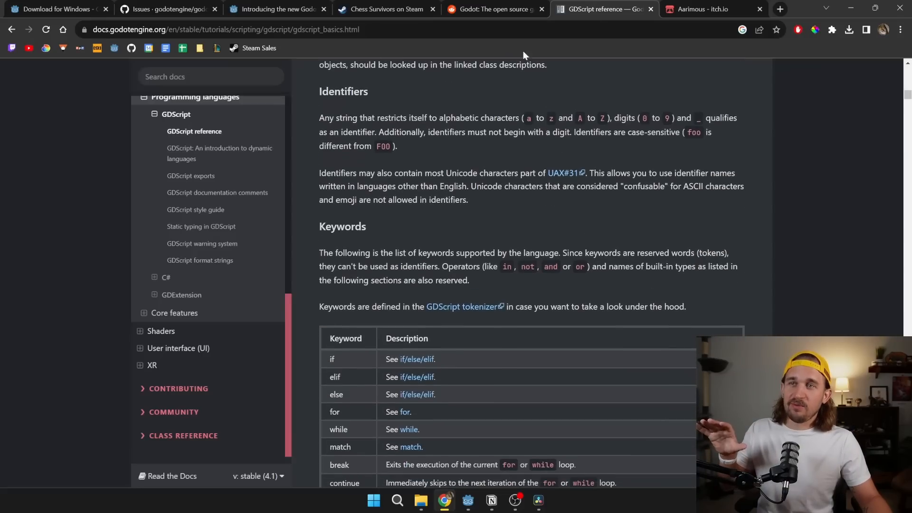
click(495, 9)
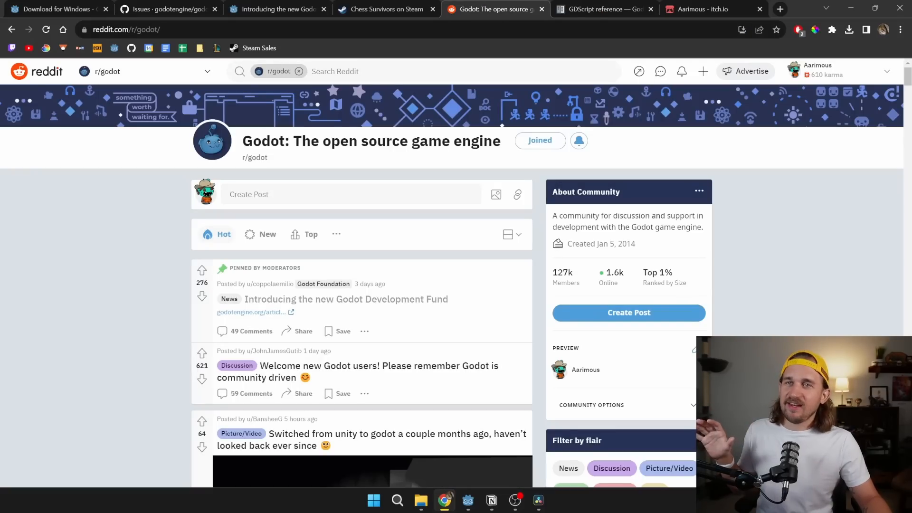
scroll(down, 3)
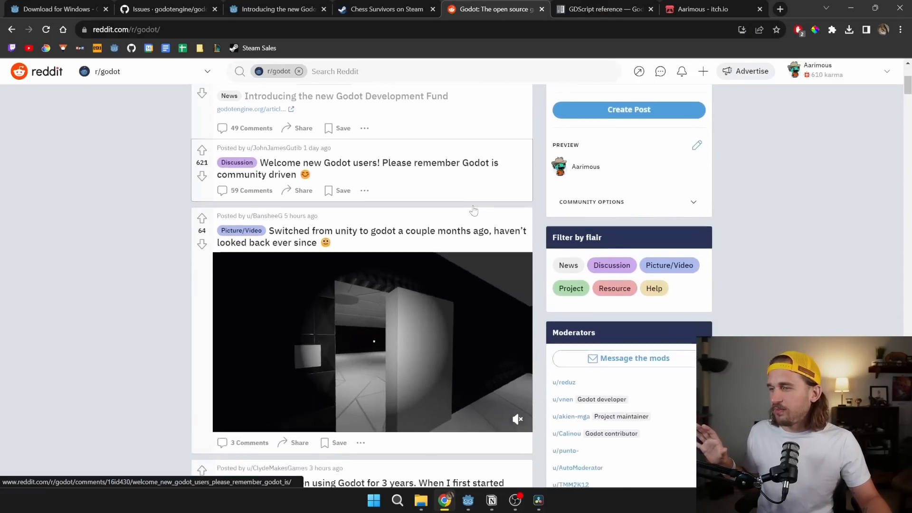
scroll(down, 3)
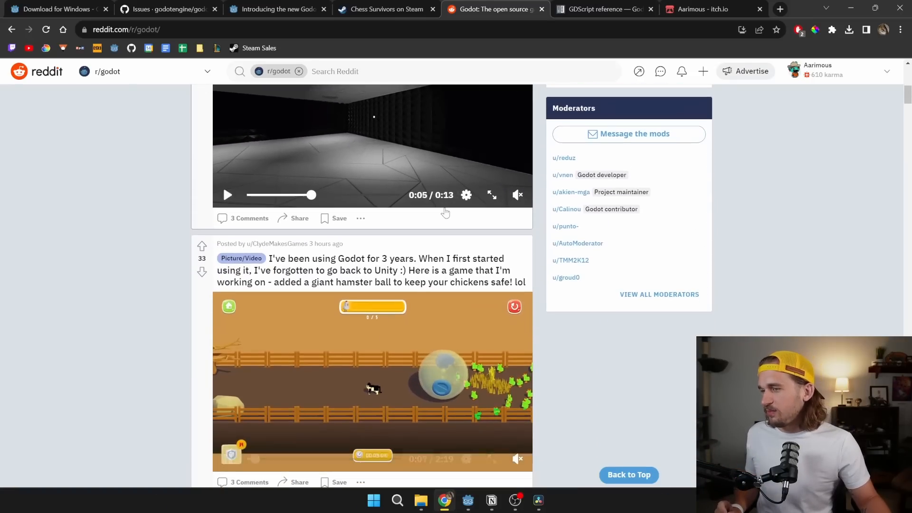
scroll(down, 3)
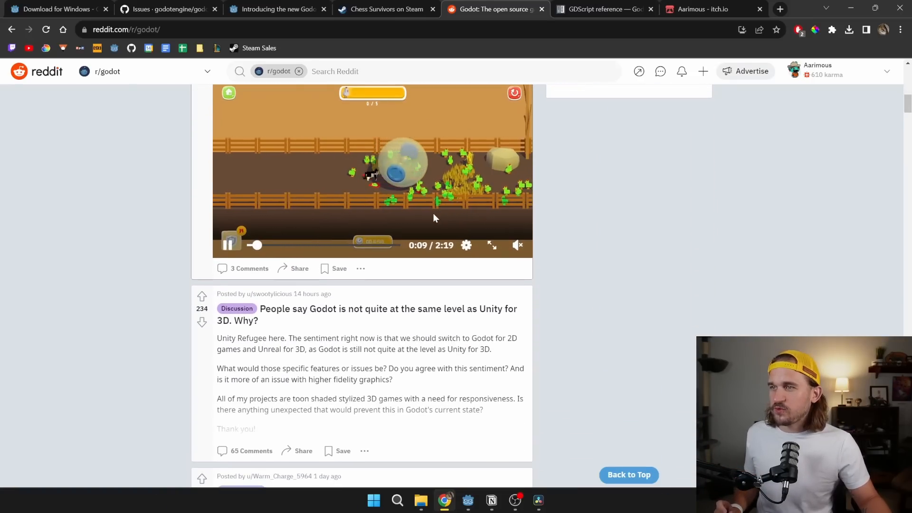
scroll(down, 3)
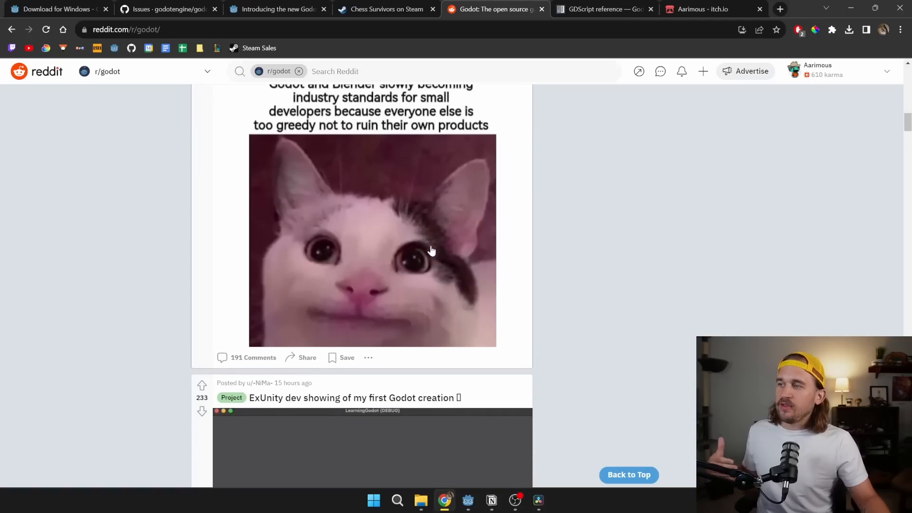
scroll(down, 3)
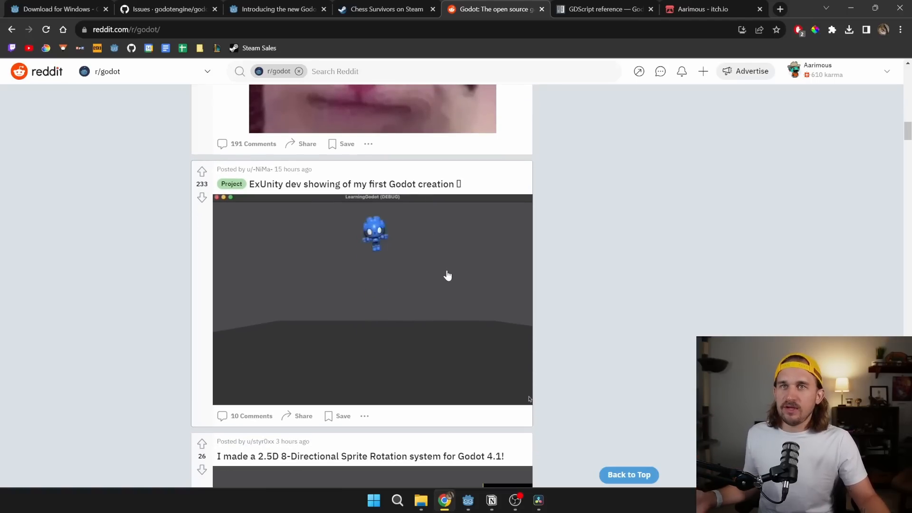
scroll(down, 3)
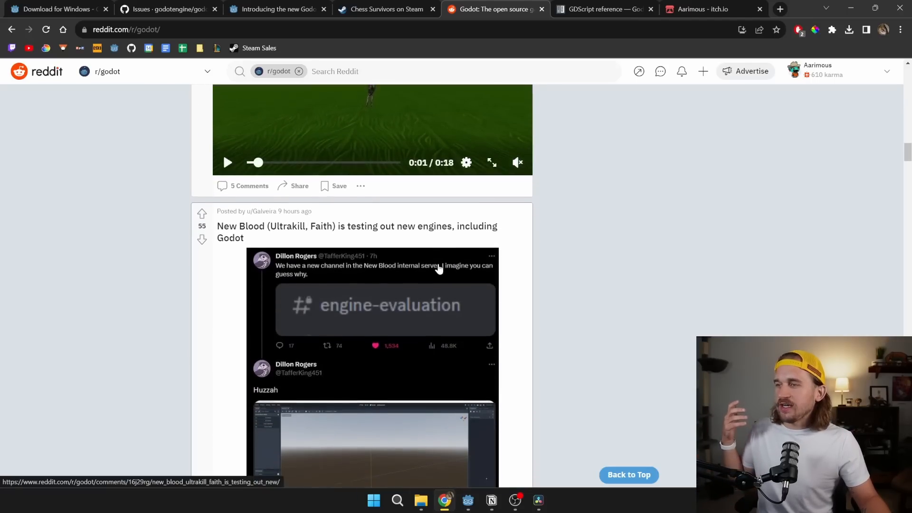
scroll(down, 3)
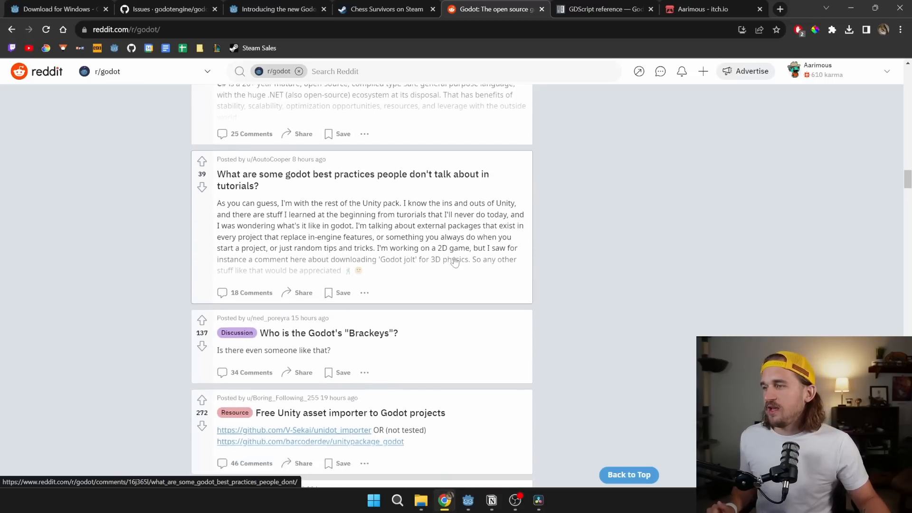
scroll(down, 3)
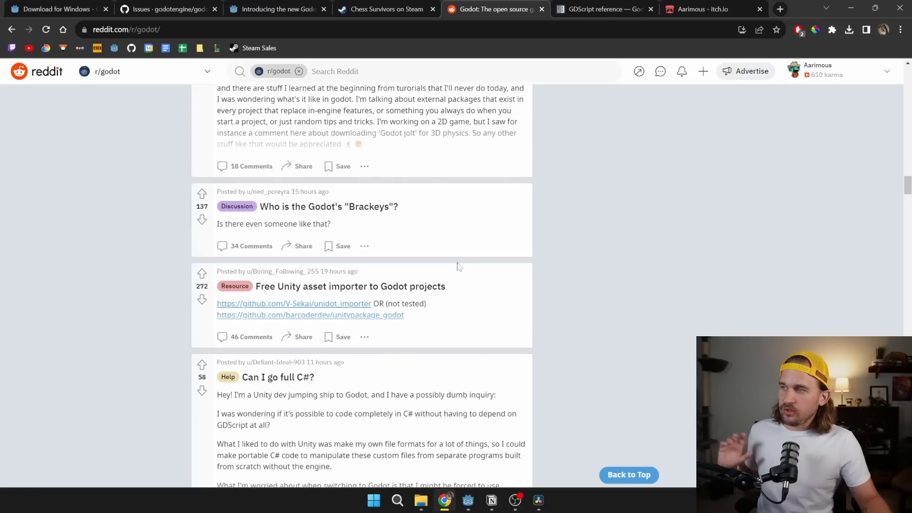
scroll(down, 3)
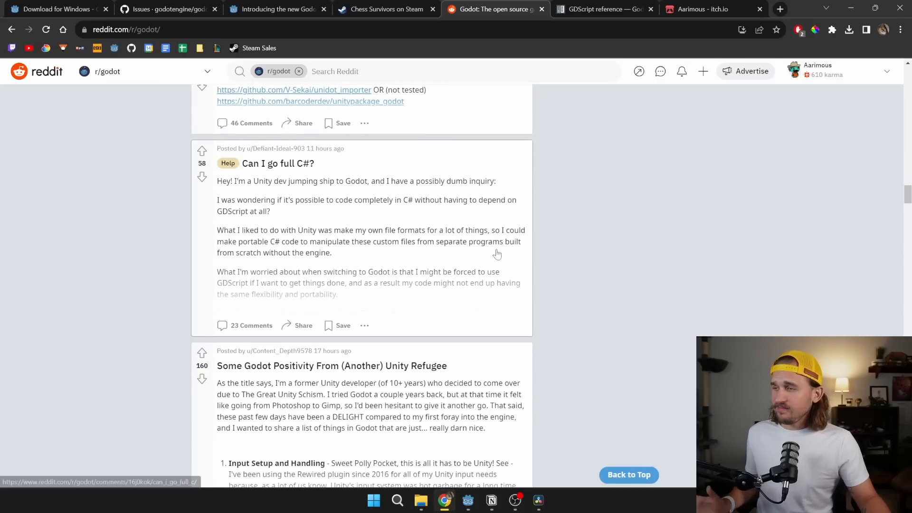
scroll(down, 3)
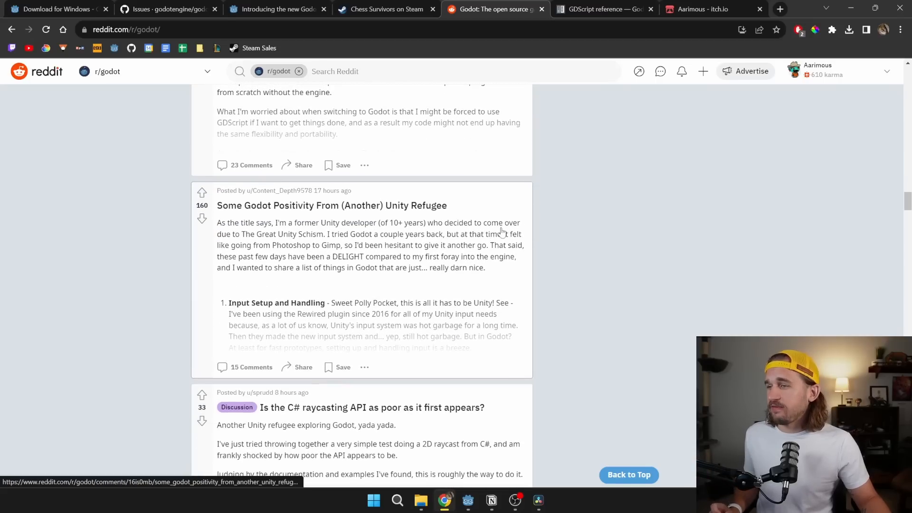
scroll(down, 3)
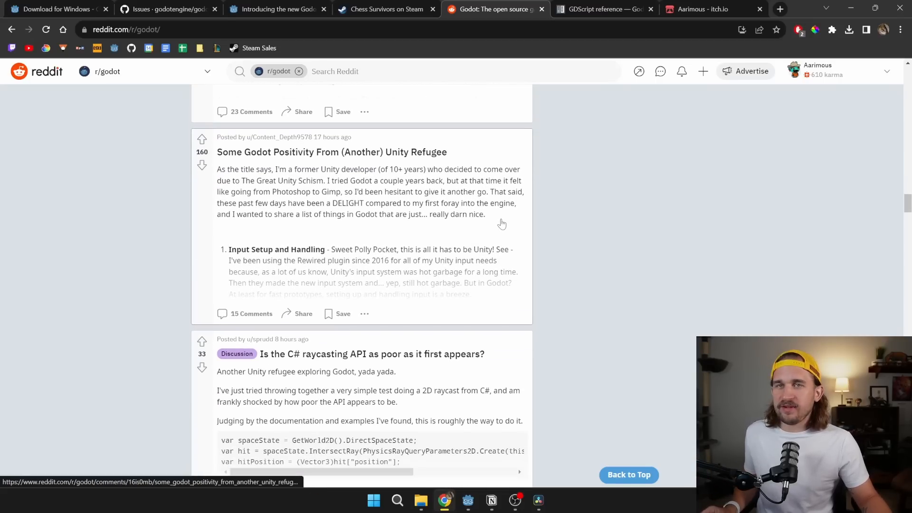
scroll(down, 3)
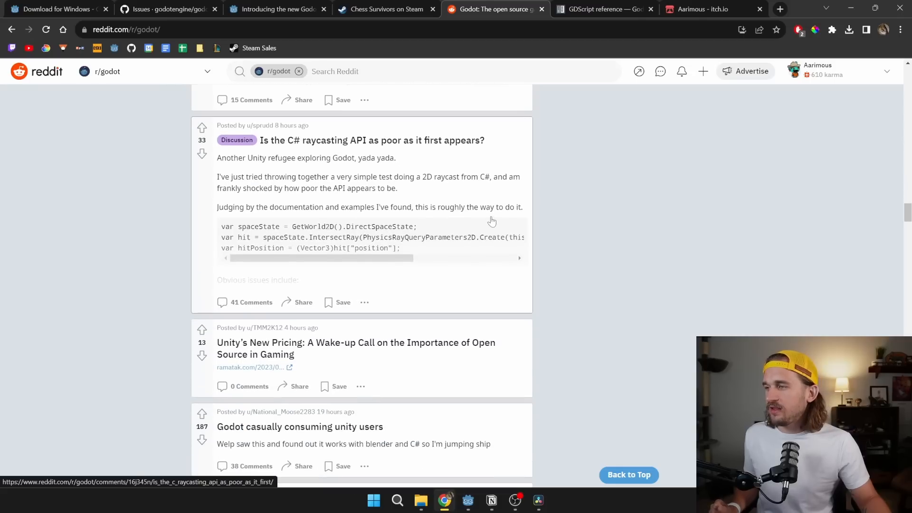
scroll(down, 3)
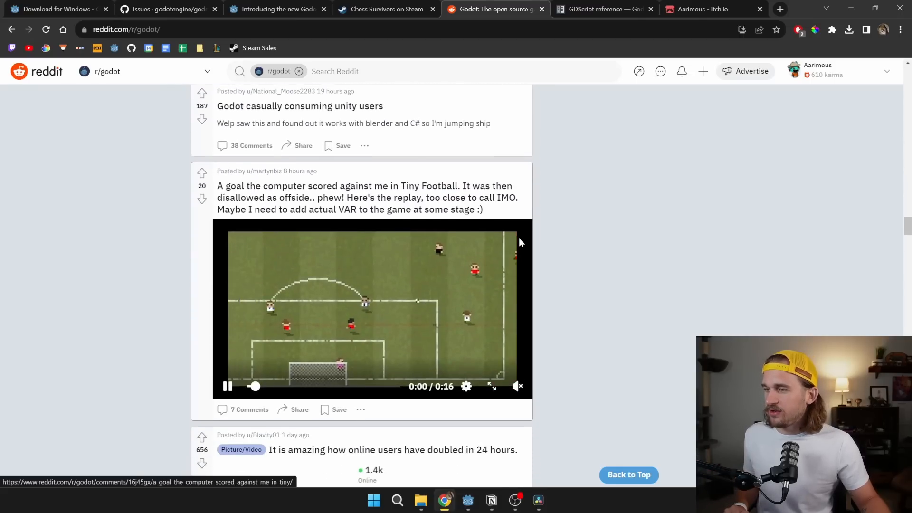
scroll(down, 3)
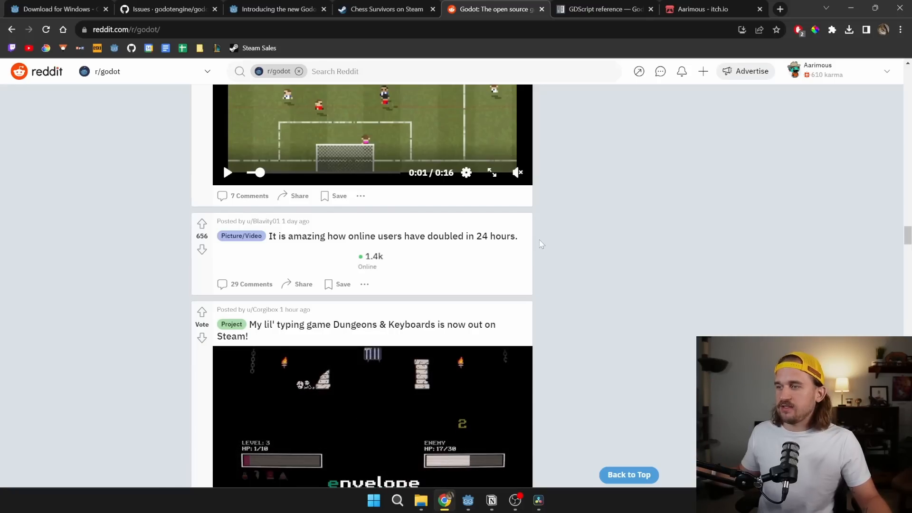
scroll(down, 3)
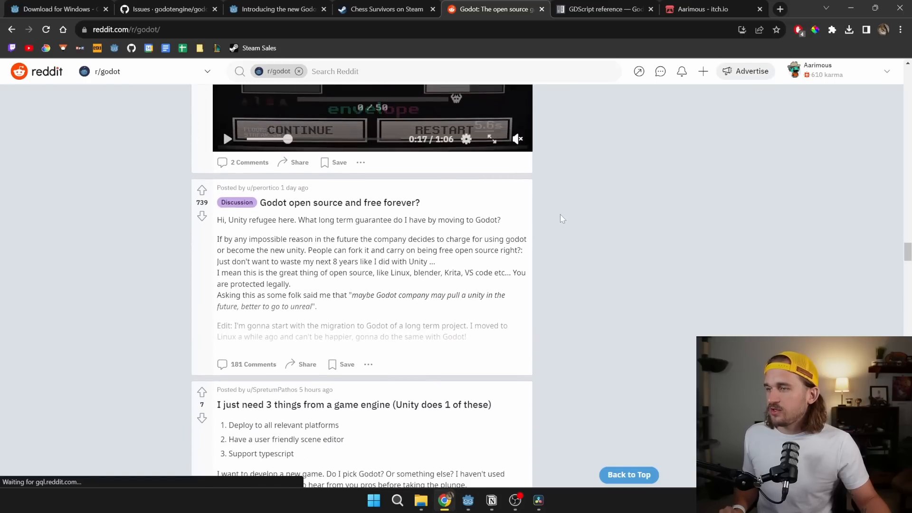
scroll(down, 3)
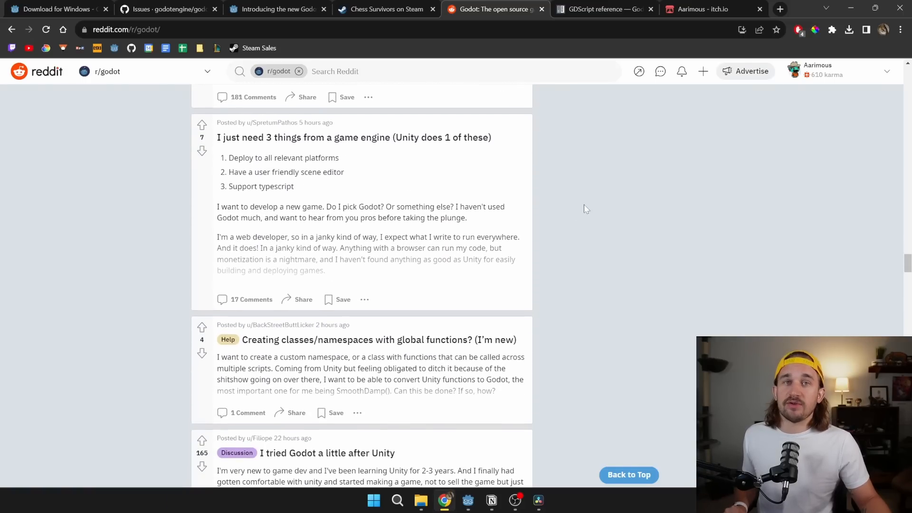
scroll(down, 3)
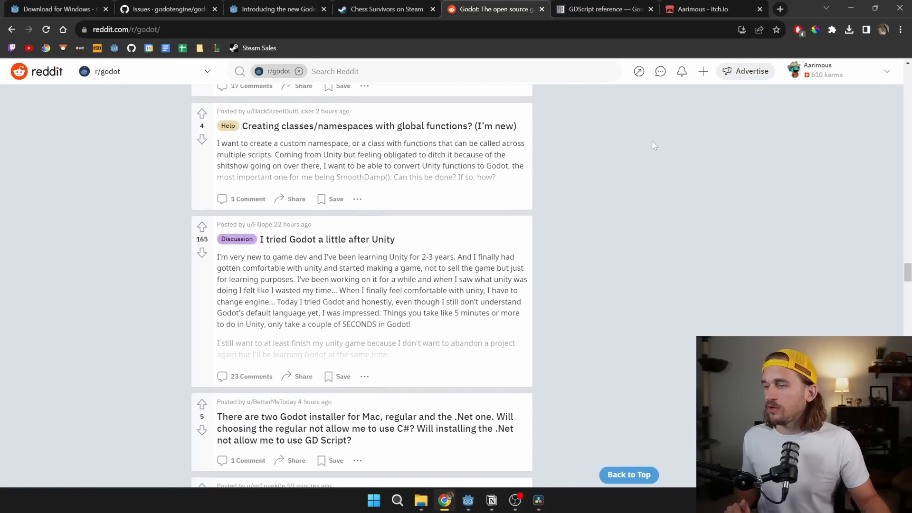